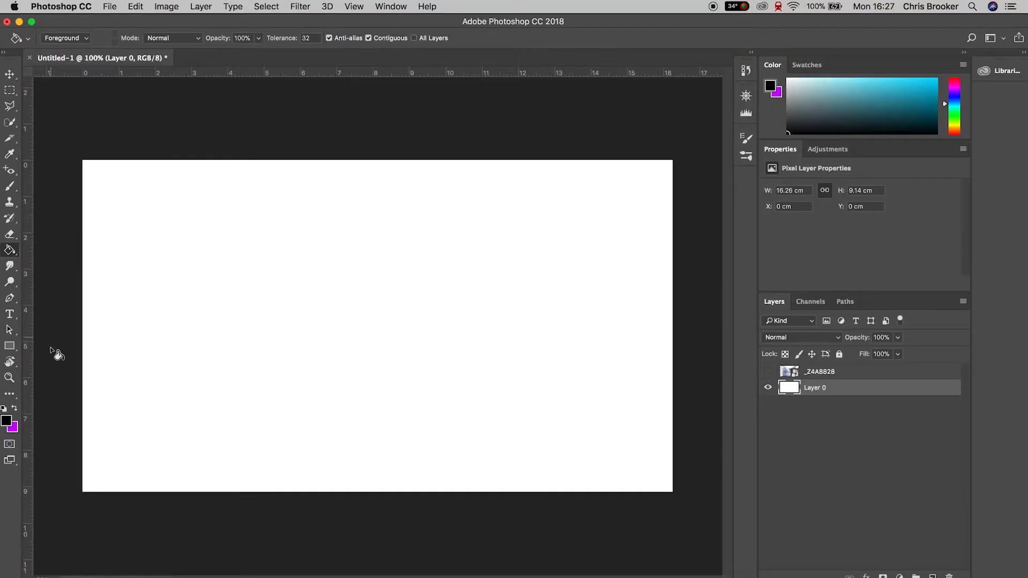
# Set the foreground colour to black for filling the canvas.
pyautogui.click(8, 422)
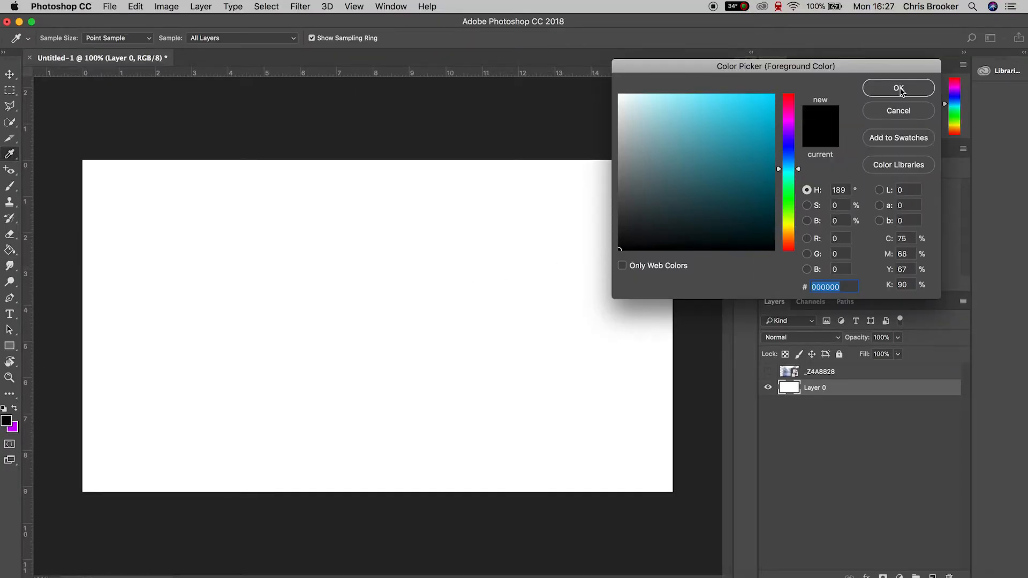
pyautogui.click(898, 89)
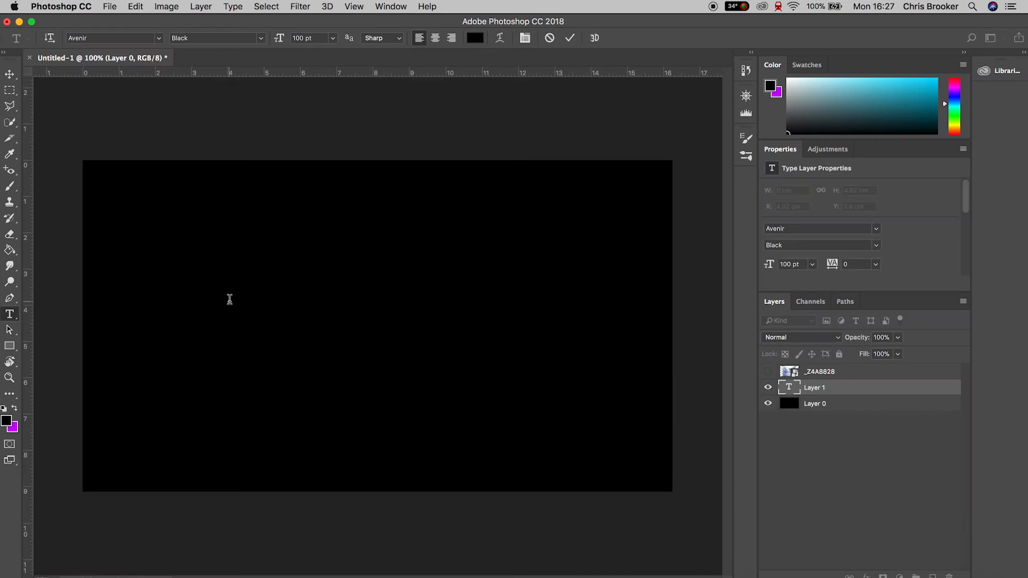
# Add white 'TEXT' at 150 pt and centre it on the black canvas.
pyautogui.moveTo(229, 192); pyautogui.dragTo(549, 361)
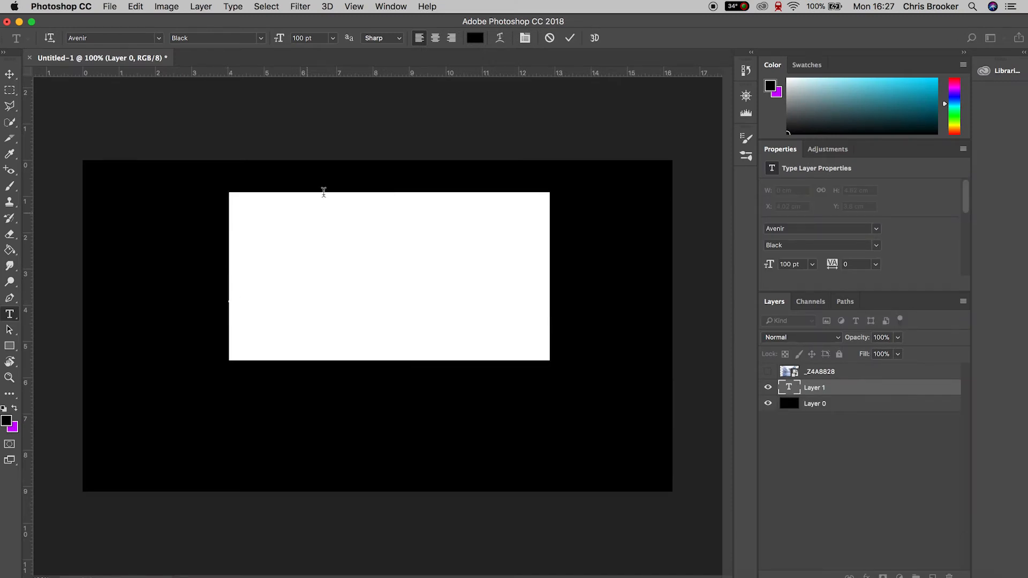
pyautogui.click(474, 37)
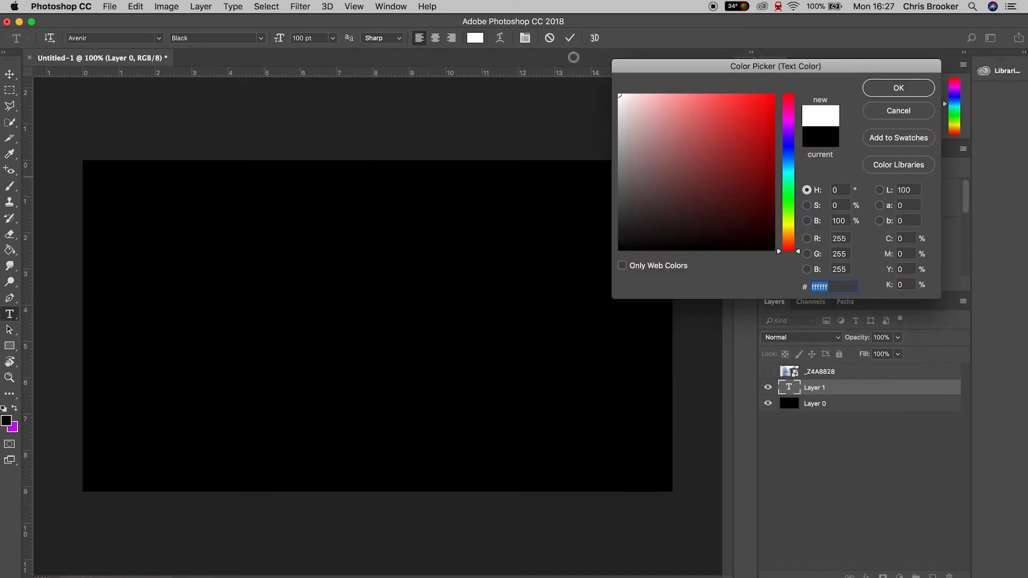
pyautogui.click(897, 87)
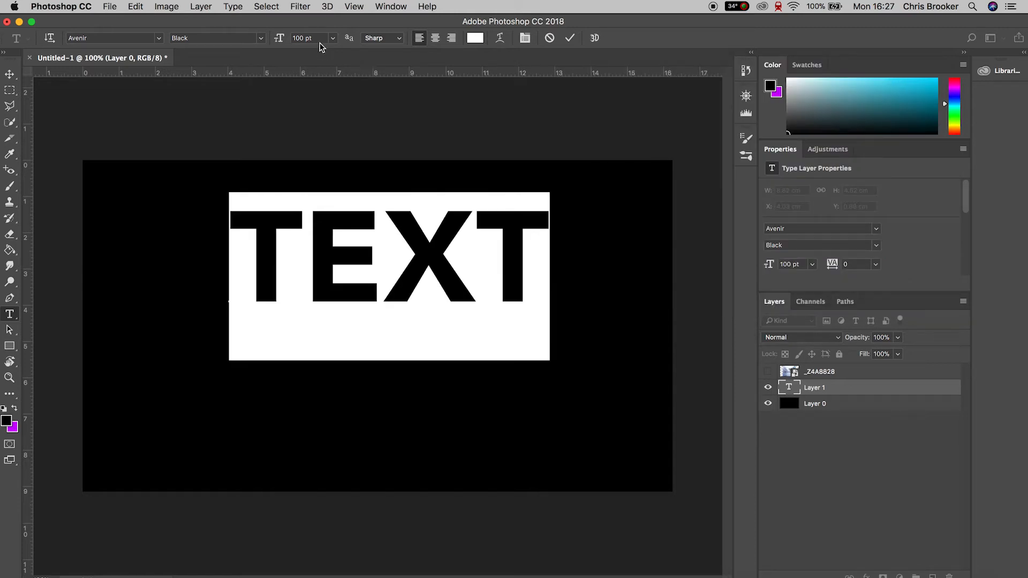
pyautogui.write('150')
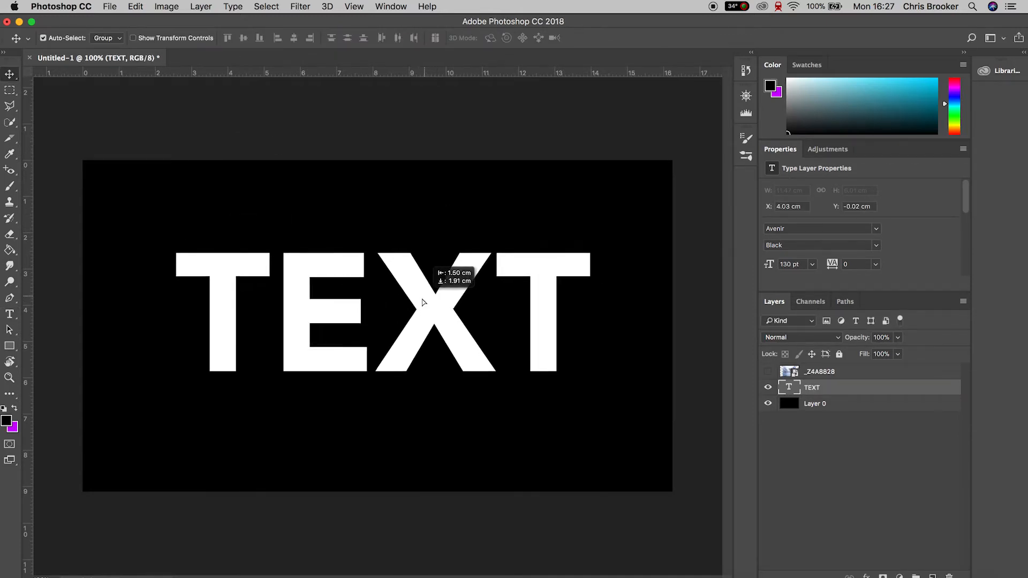
pyautogui.moveTo(423, 302); pyautogui.dragTo(623, 348)
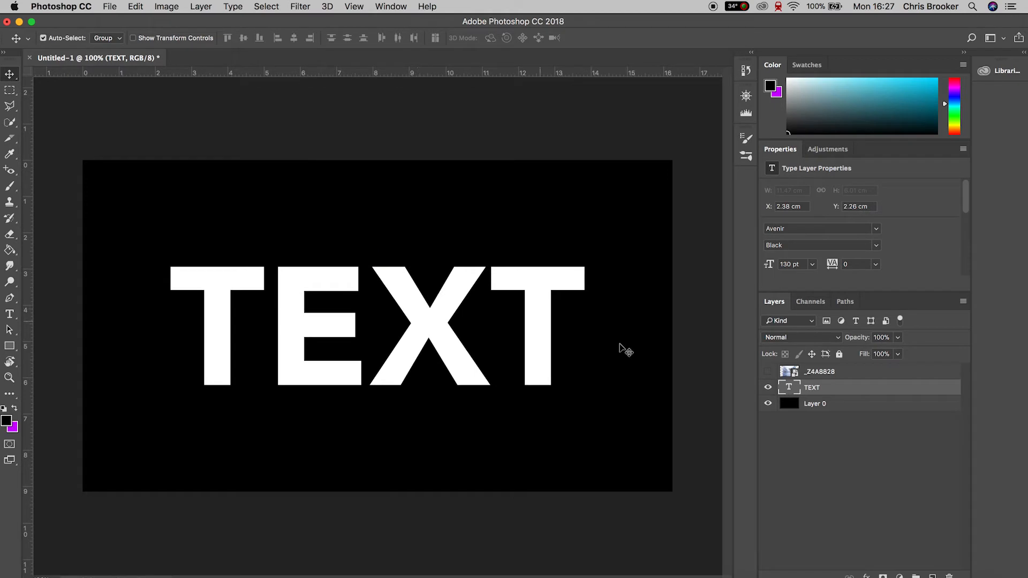
pyautogui.moveTo(817, 385)
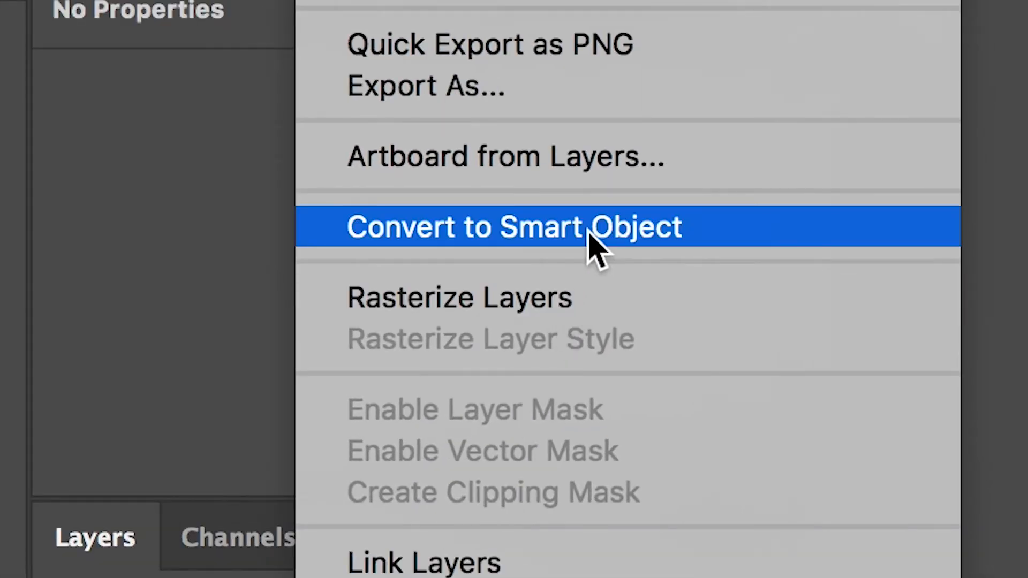
# Convert the TEXT layer to a smart object and set its blending mode to Darken.
pyautogui.click(513, 226)
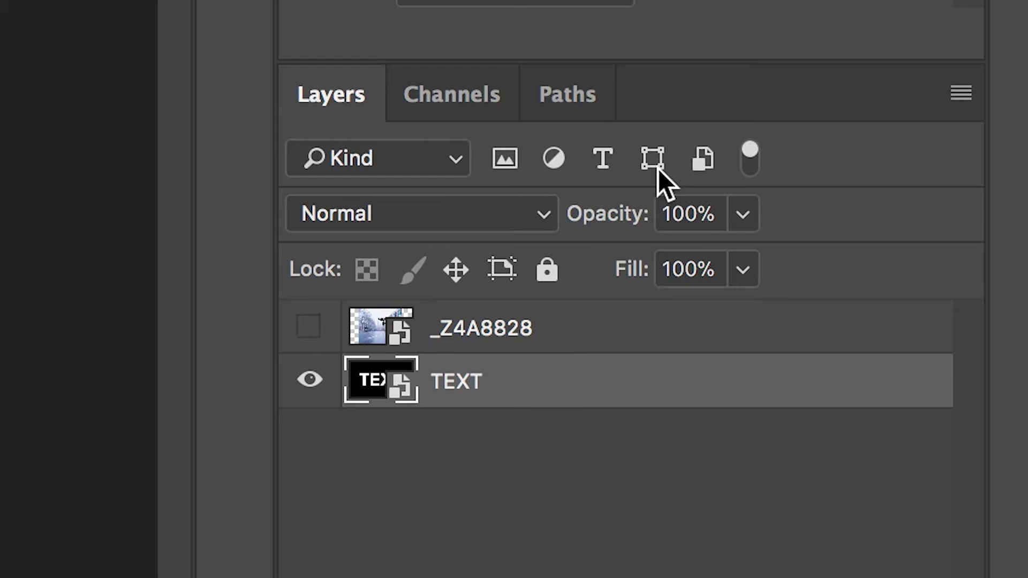
pyautogui.click(420, 213)
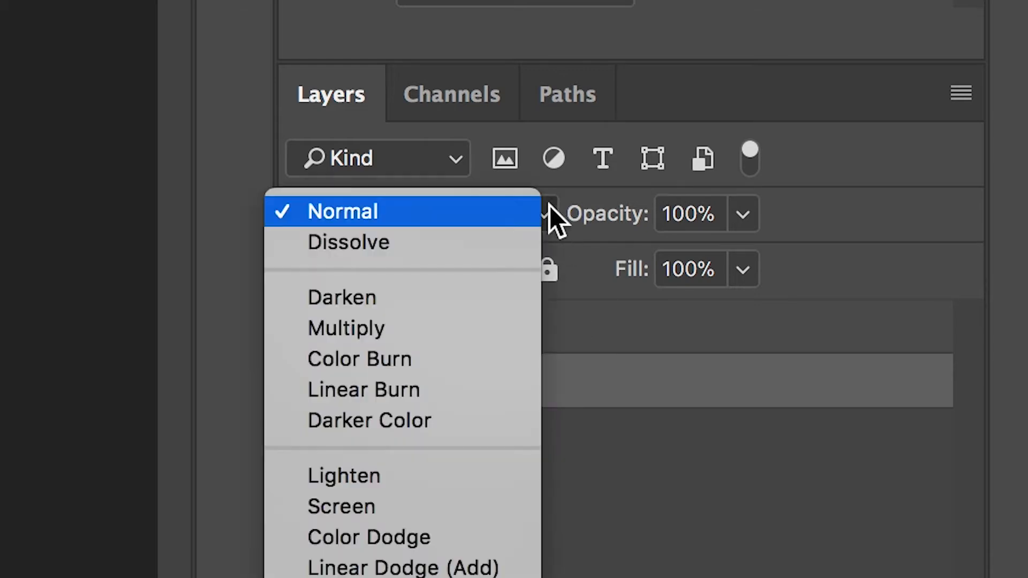
pyautogui.moveTo(530, 272)
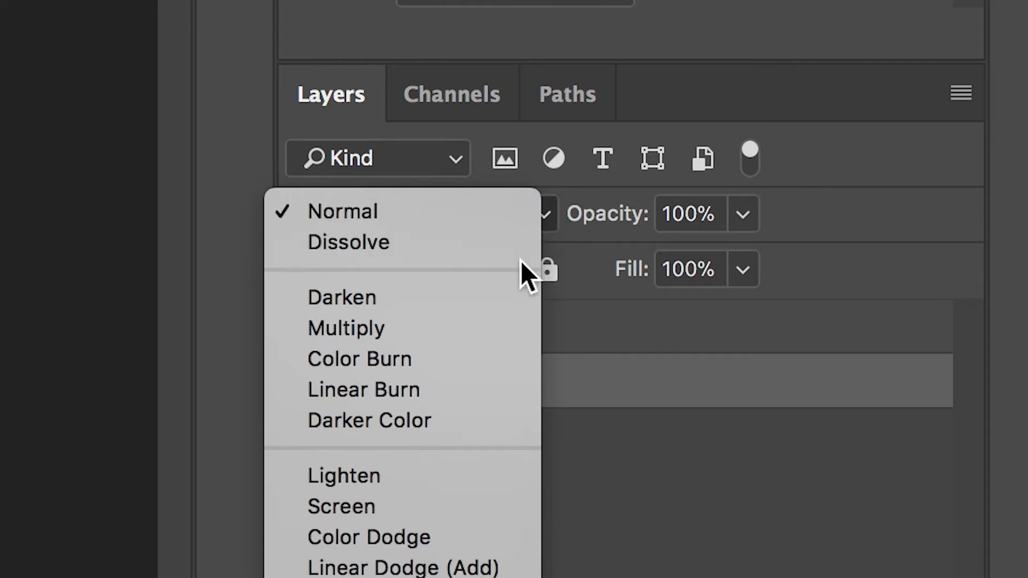
pyautogui.click(341, 297)
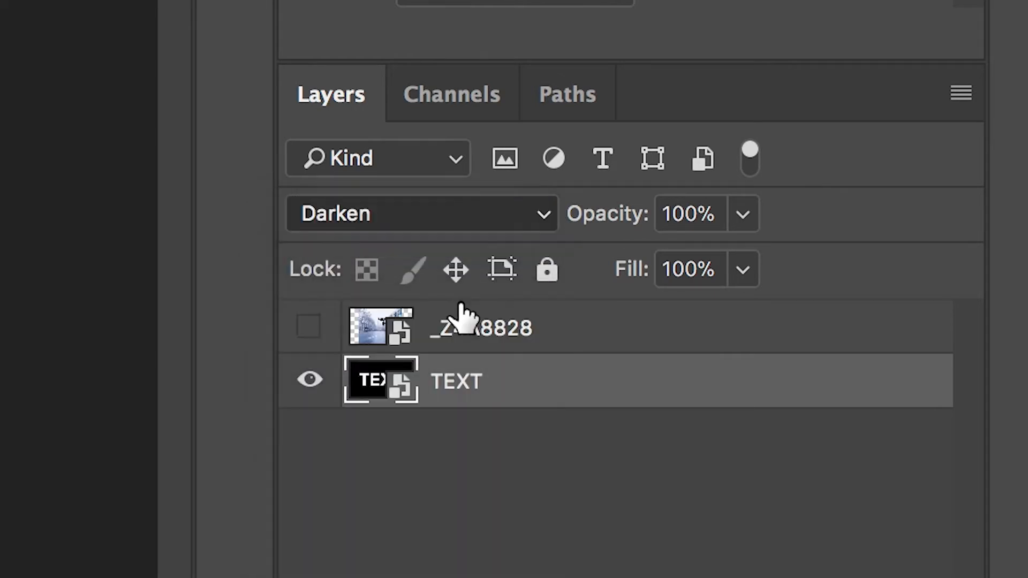
pyautogui.click(309, 325)
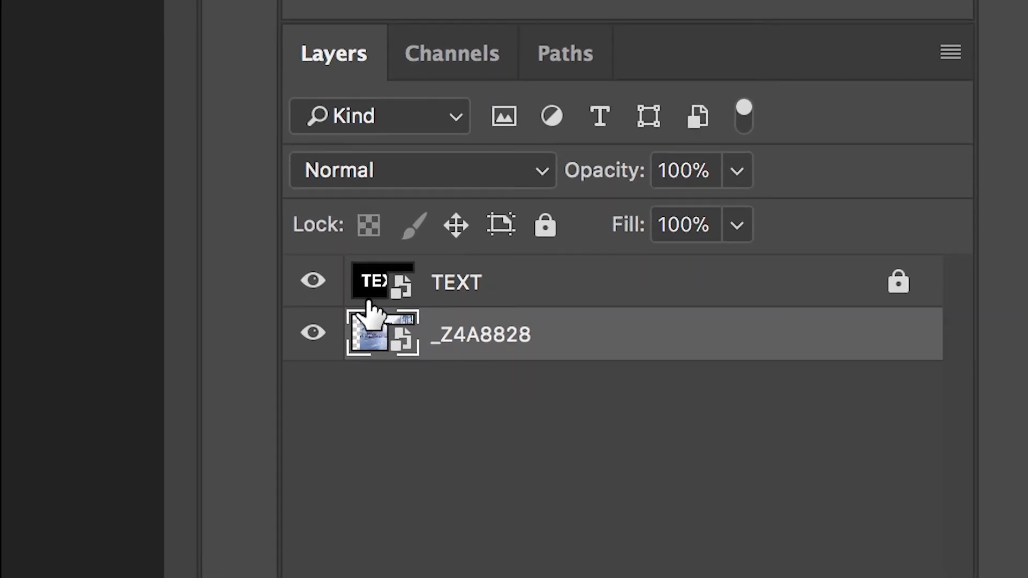
# Select the locked TEXT layer so the street photo shows through the letters.
pyautogui.click(313, 279)
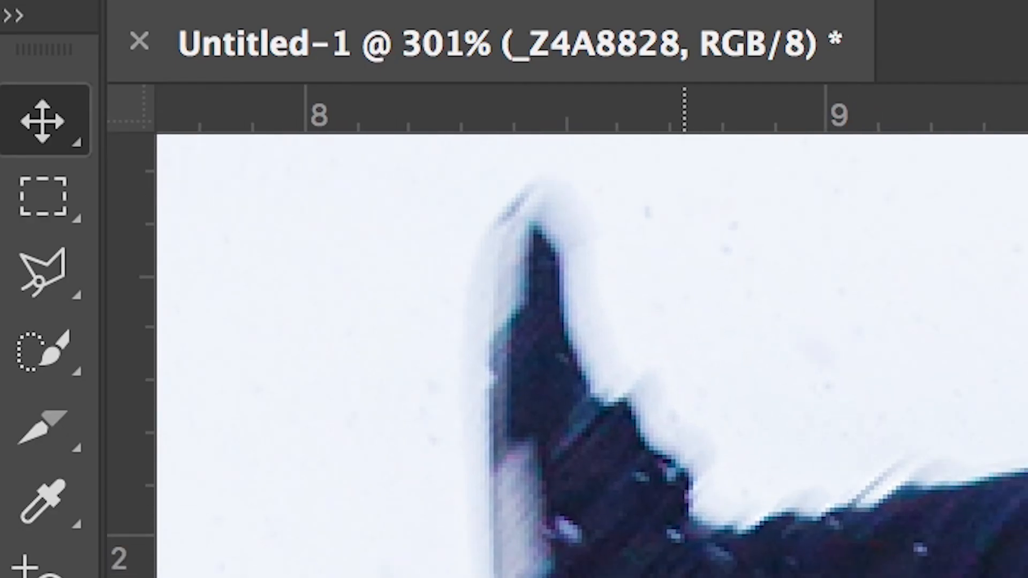
# Outline the backflipping person with the Lasso on the duplicated photo layer.
pyautogui.click(46, 272)
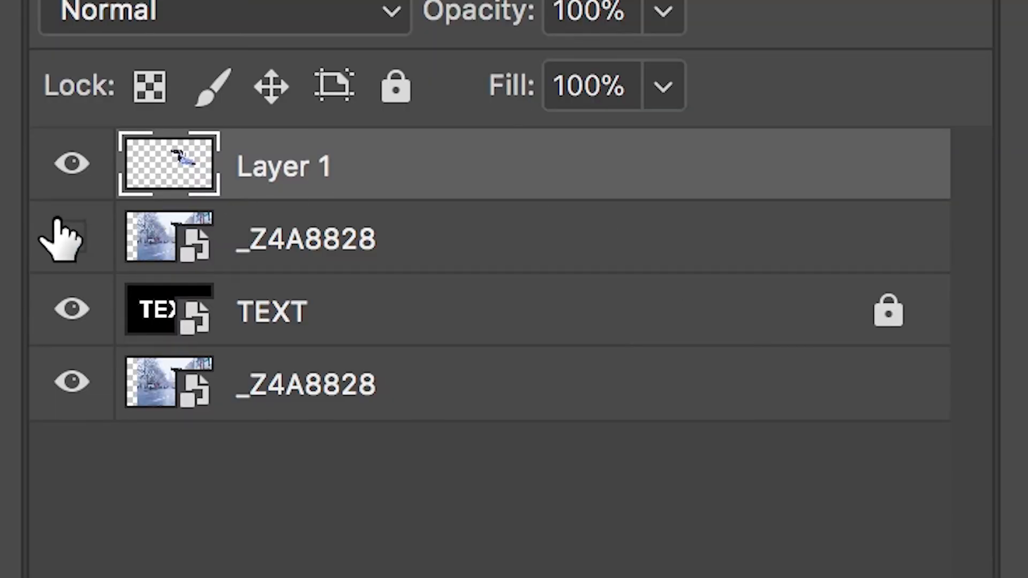
# Hide the duplicate _Z4A8828 layer and marquee-select the area around the head beside the T.
pyautogui.click(71, 238)
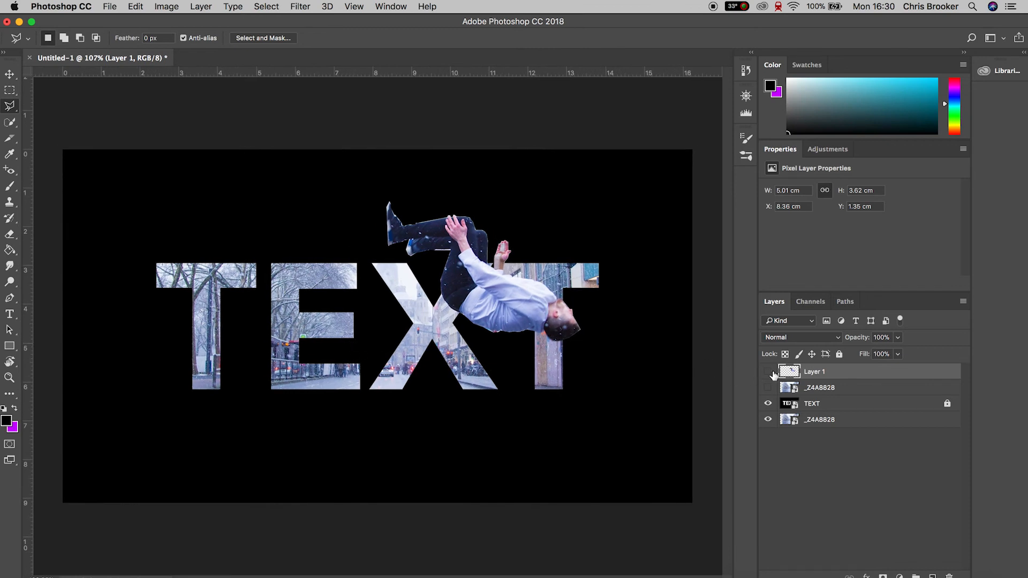
pyautogui.click(768, 371)
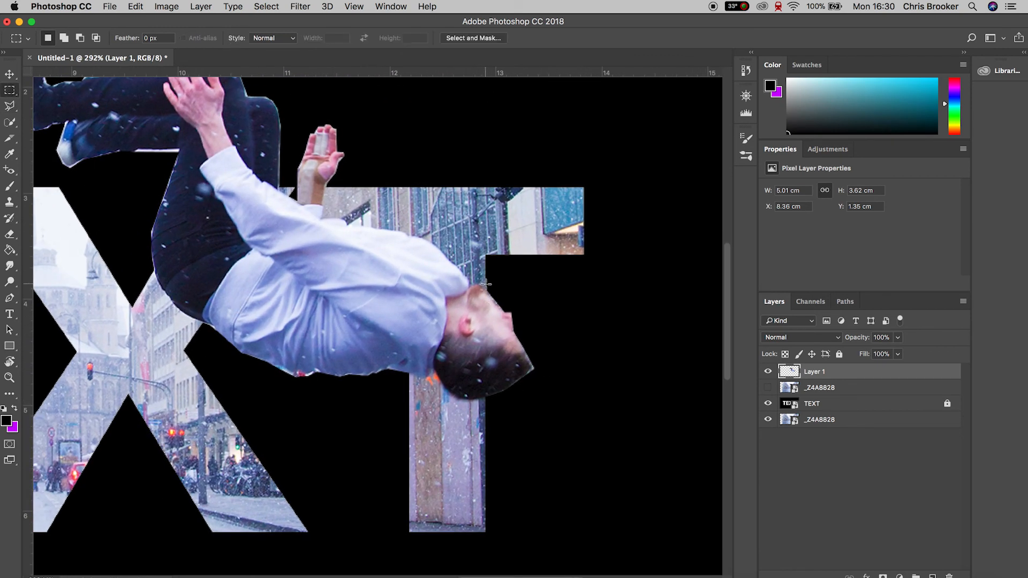
pyautogui.moveTo(484, 283); pyautogui.dragTo(573, 460)
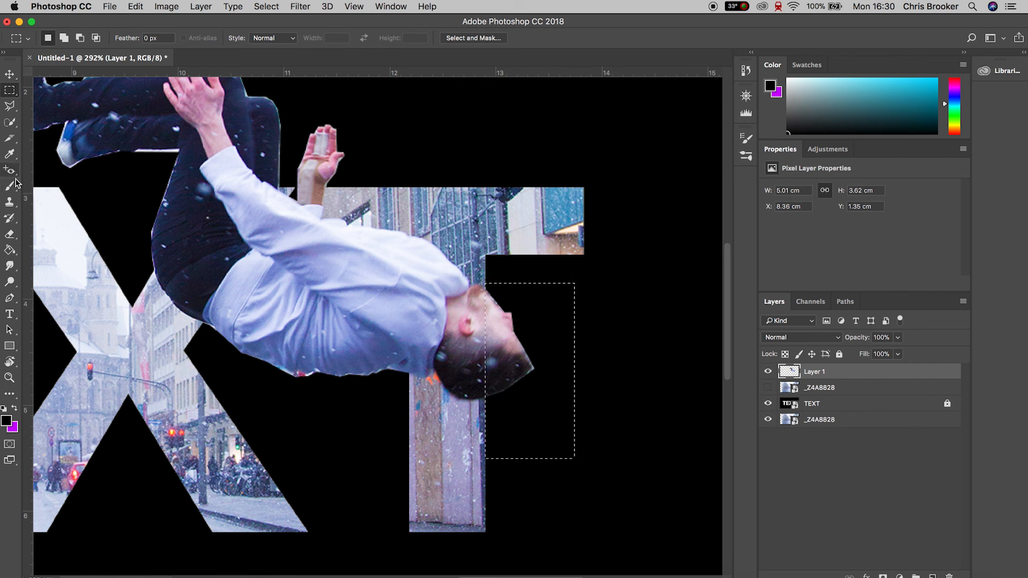